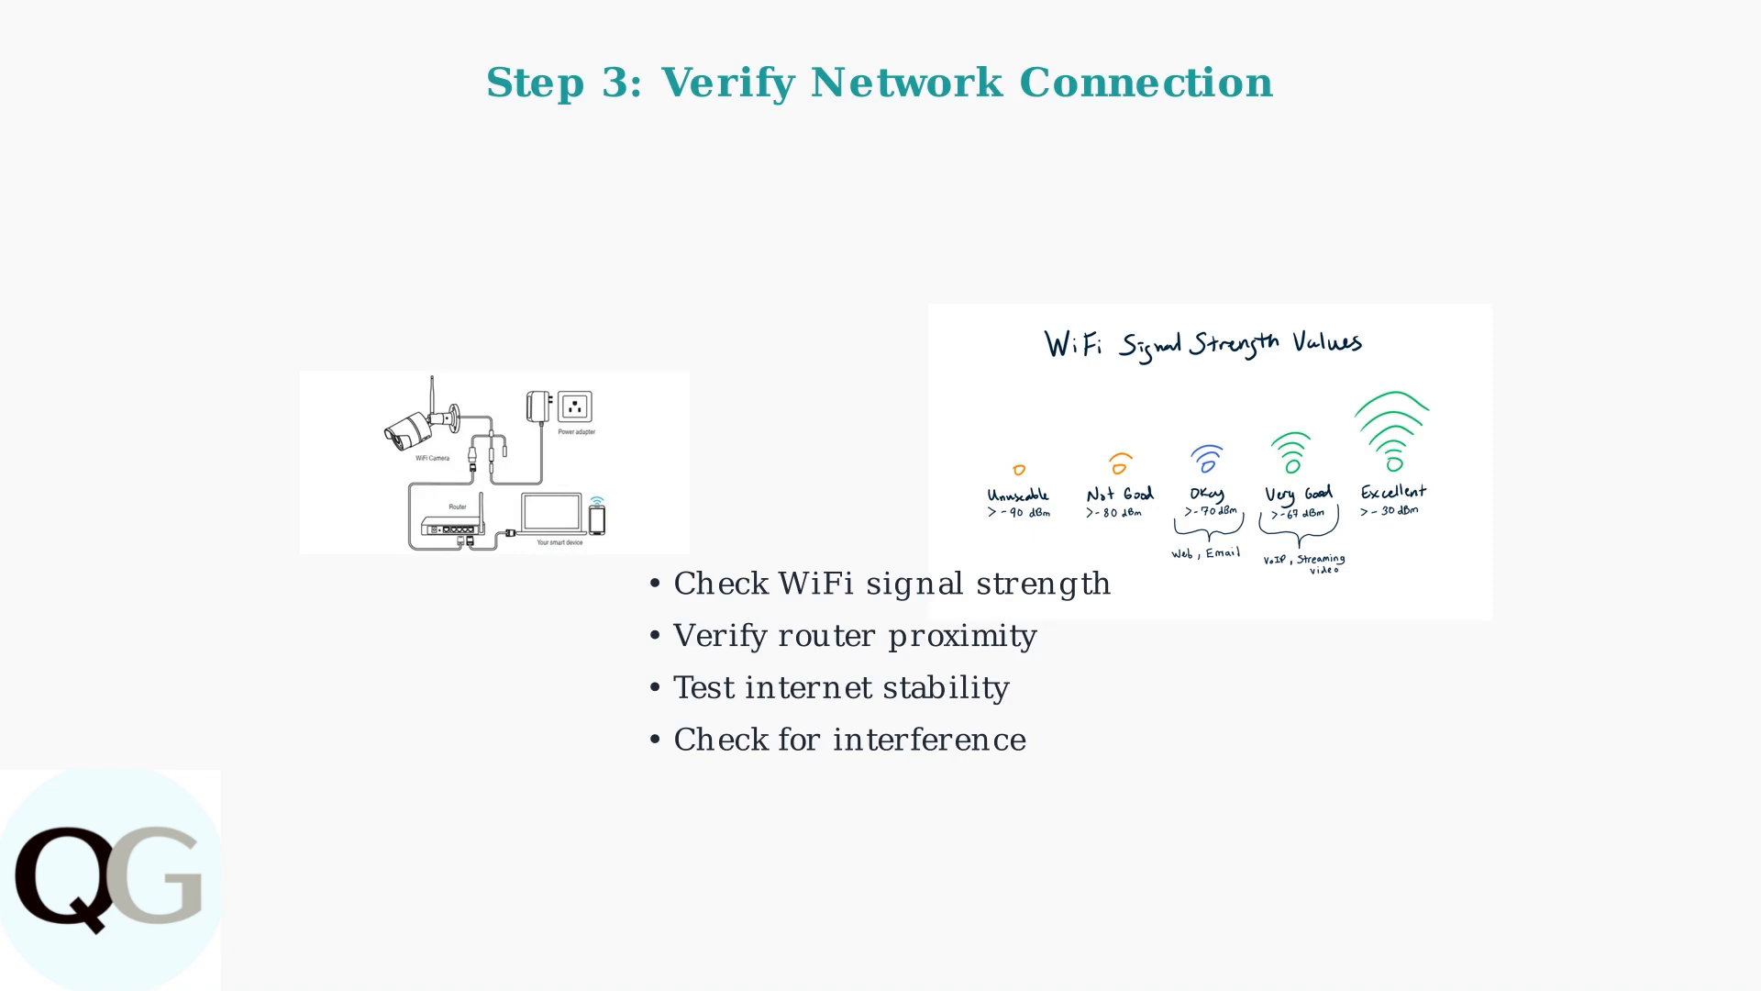
{"action": "key", "text": "right"}
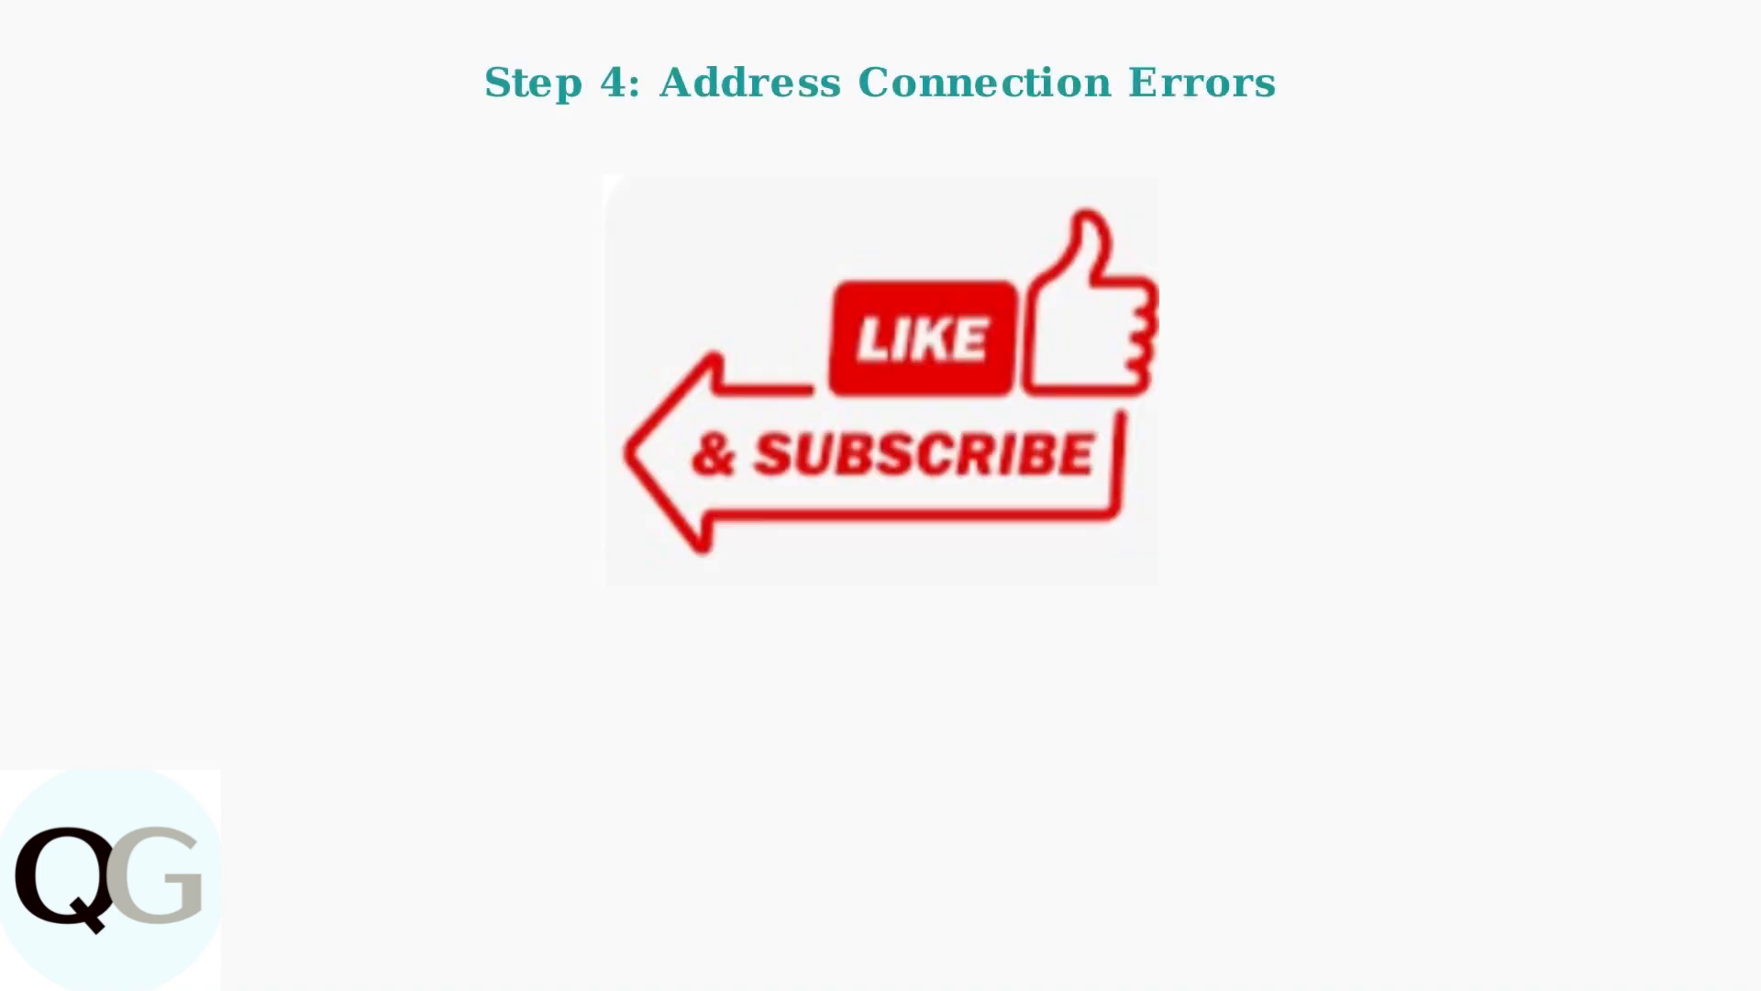